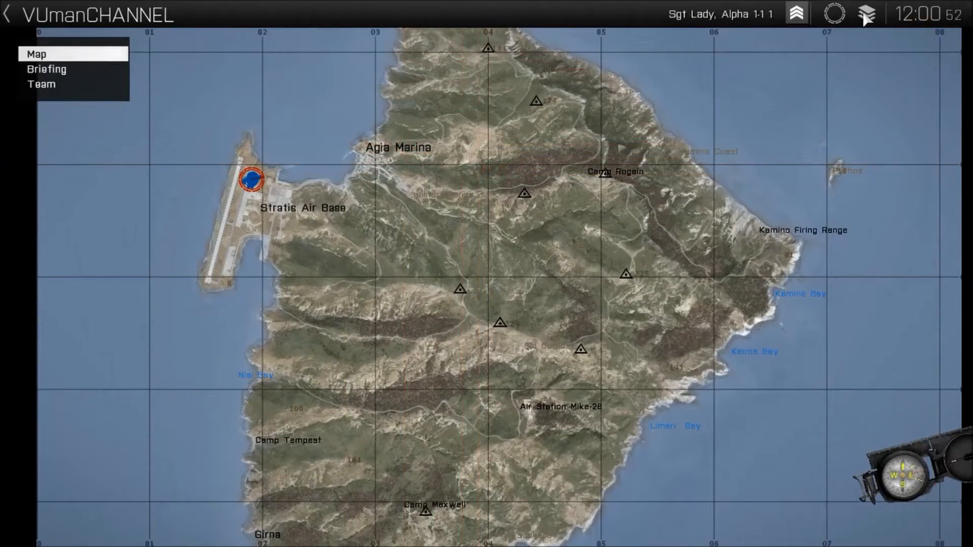
pyautogui.moveTo(867, 13)
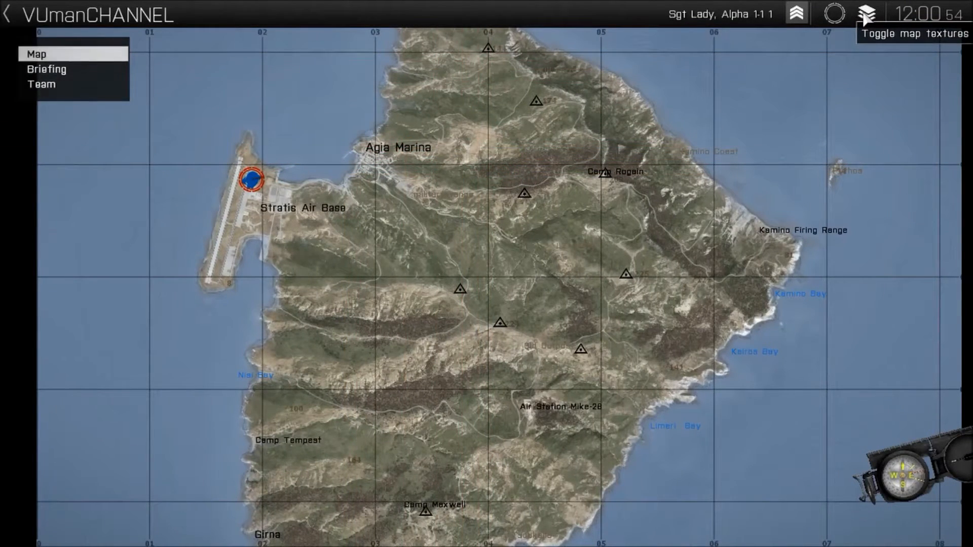
# Confirm the waypoint's On Act marker script and return to the mission map
pyautogui.click(868, 14)
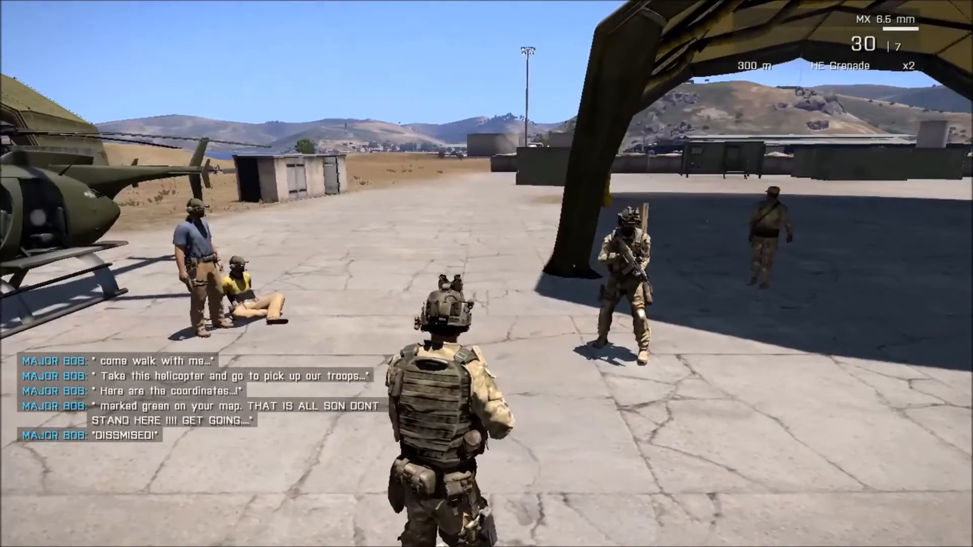
pyautogui.press('m')
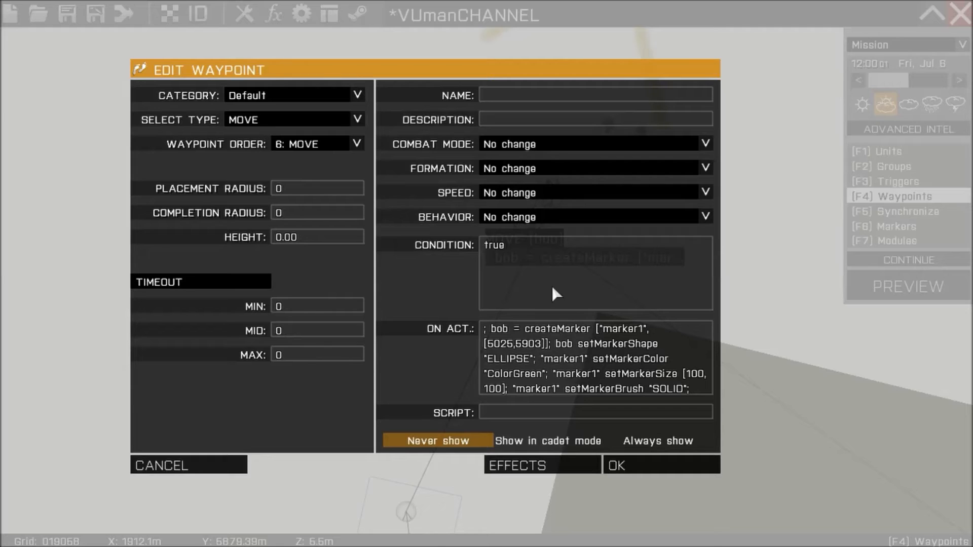
pyautogui.moveTo(579, 333)
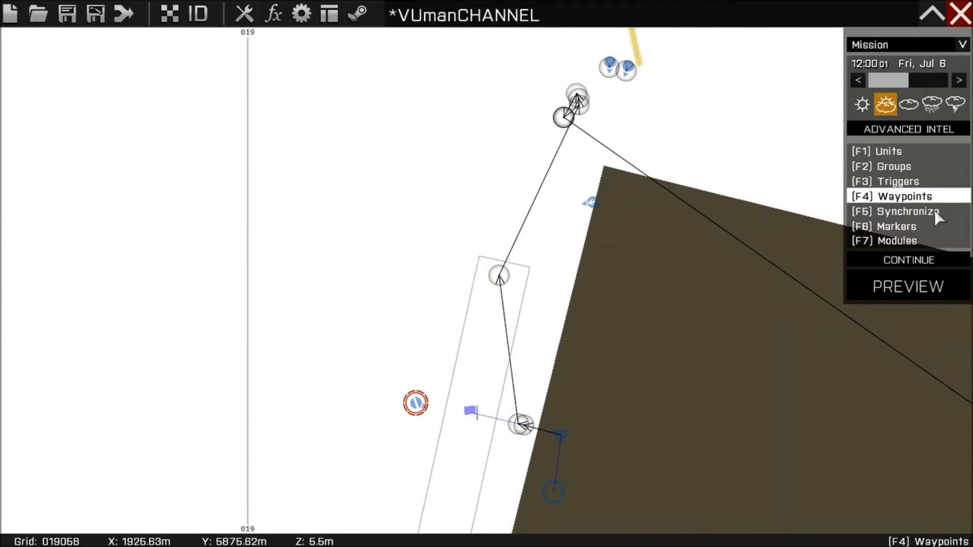
# Place a BLUFOR-activated ellipse trigger with Axis A and B set to 5, left of the waypoint path
pyautogui.click(894, 181)
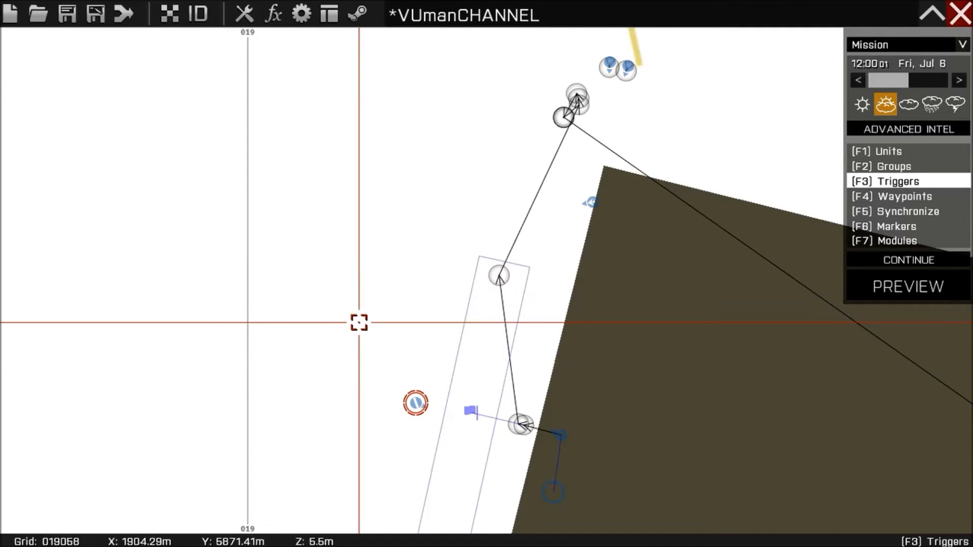
pyautogui.click(706, 167)
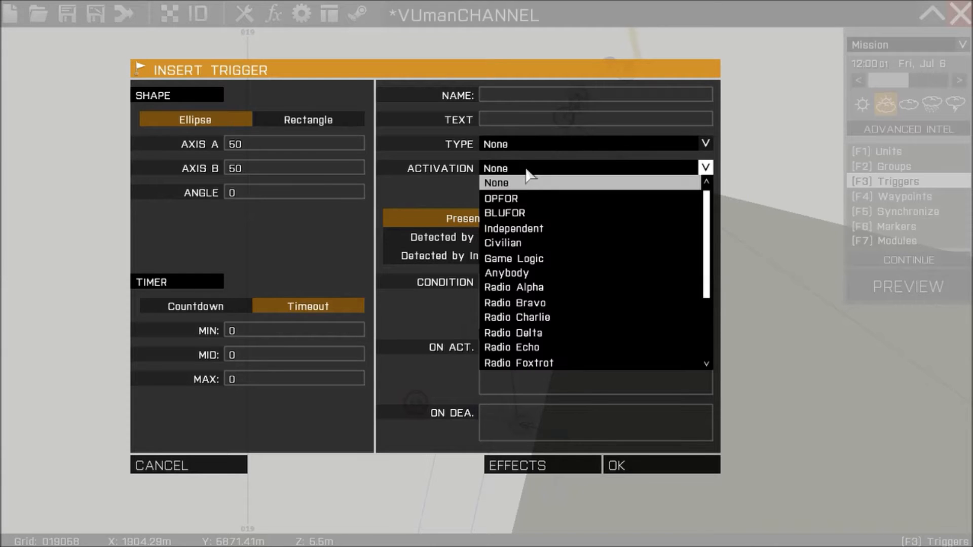
pyautogui.click(505, 213)
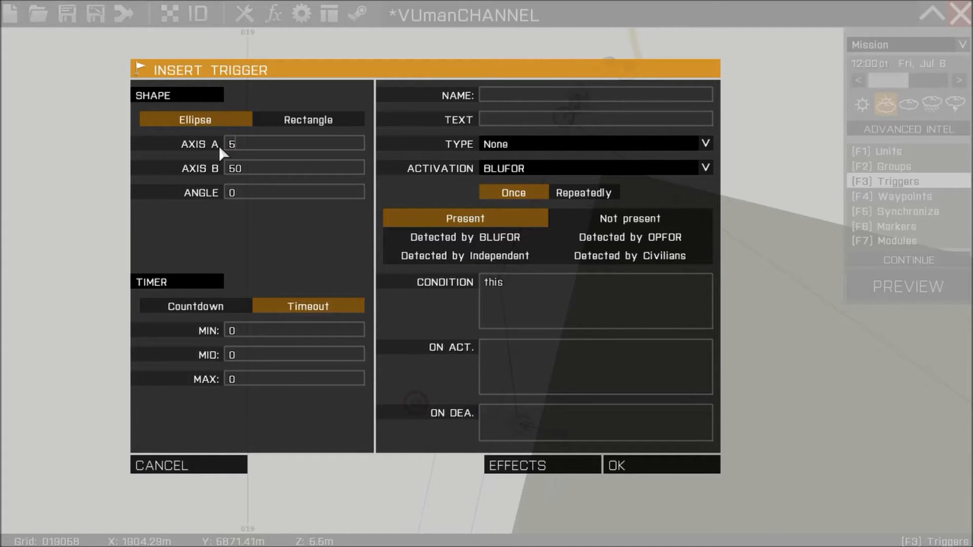
pyautogui.write('5')
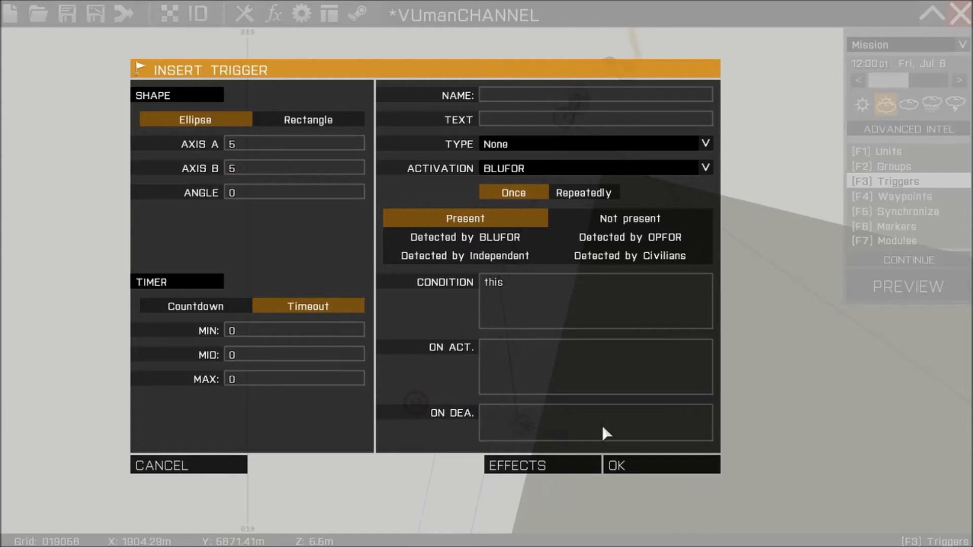
pyautogui.click(660, 465)
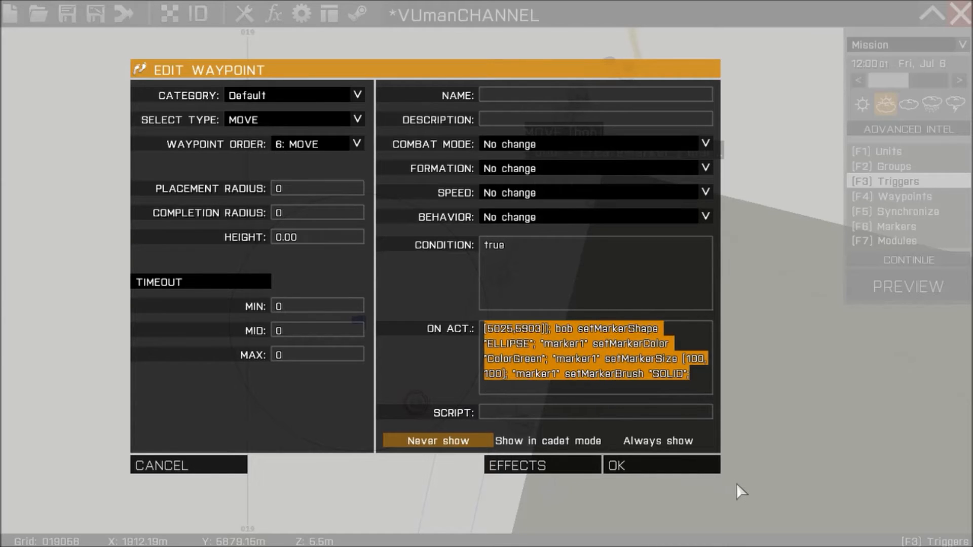
pyautogui.moveTo(257, 477)
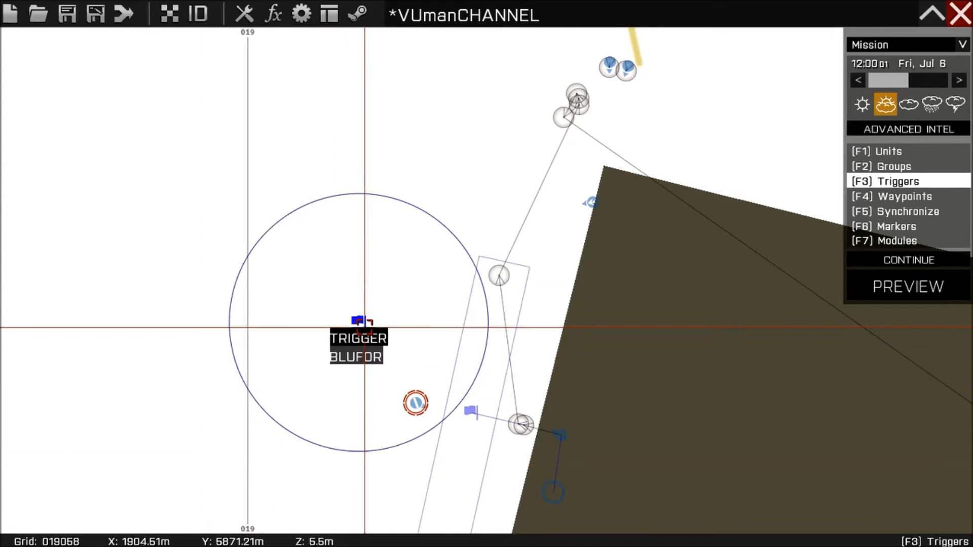
# Give the trigger the createMarker On Act code for a green ellipse marker and confirm it
pyautogui.doubleClick(356, 339)
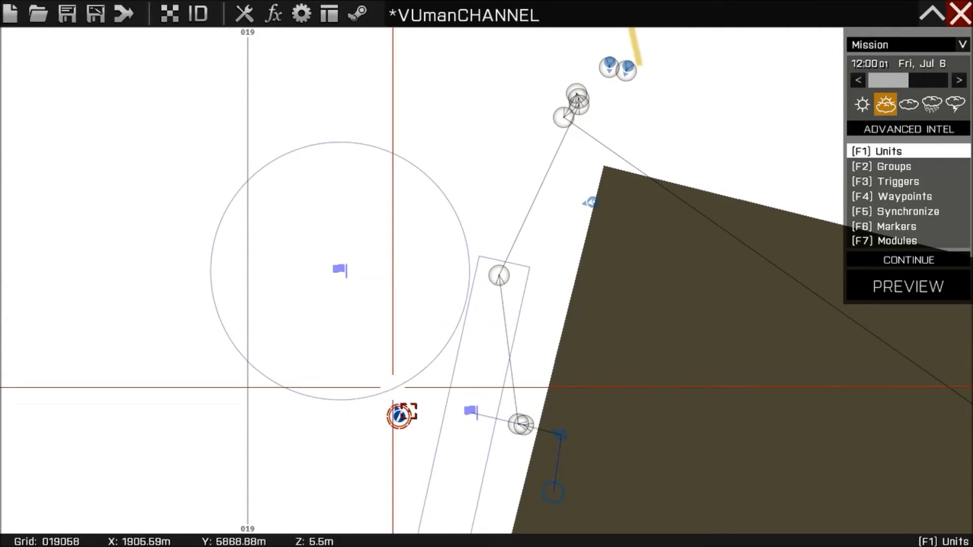
pyautogui.moveTo(908, 285)
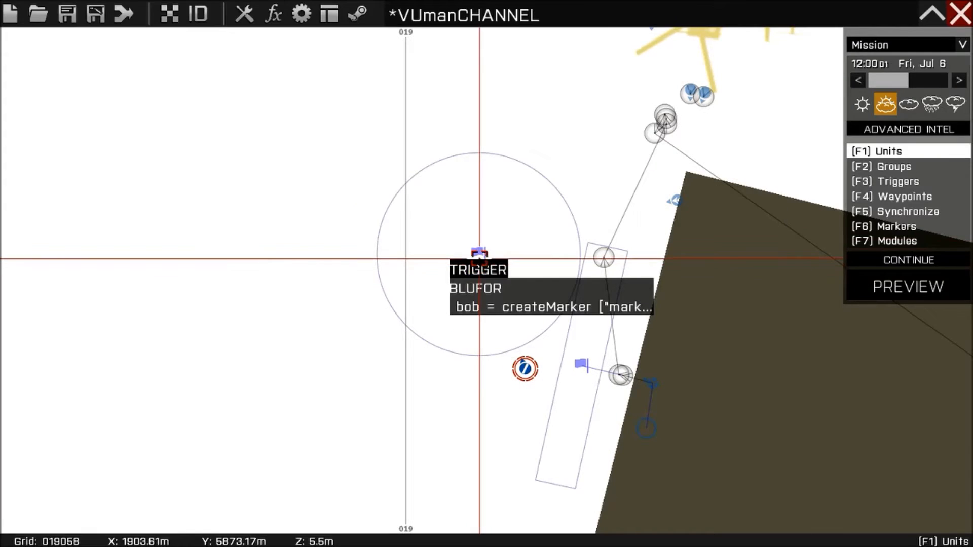
pyautogui.doubleClick(479, 254)
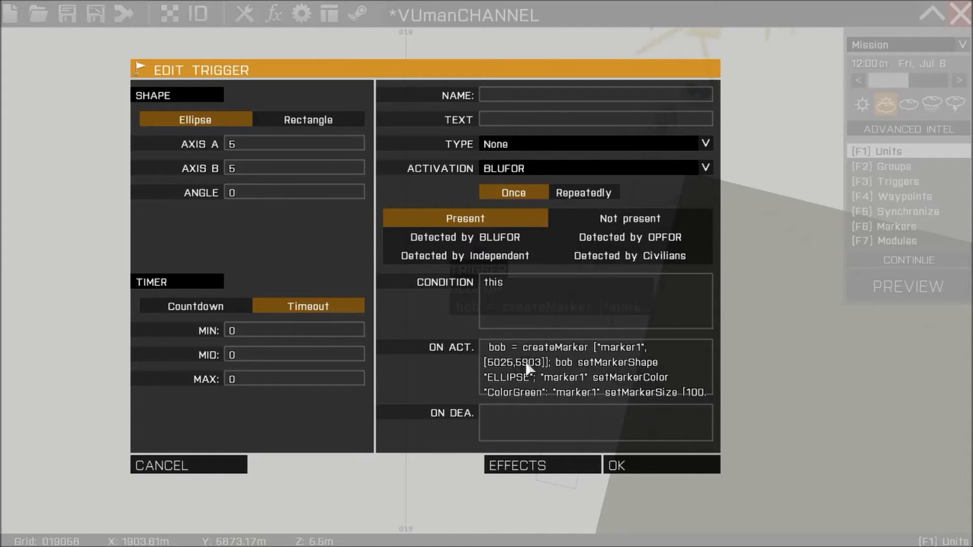
pyautogui.moveTo(640, 473)
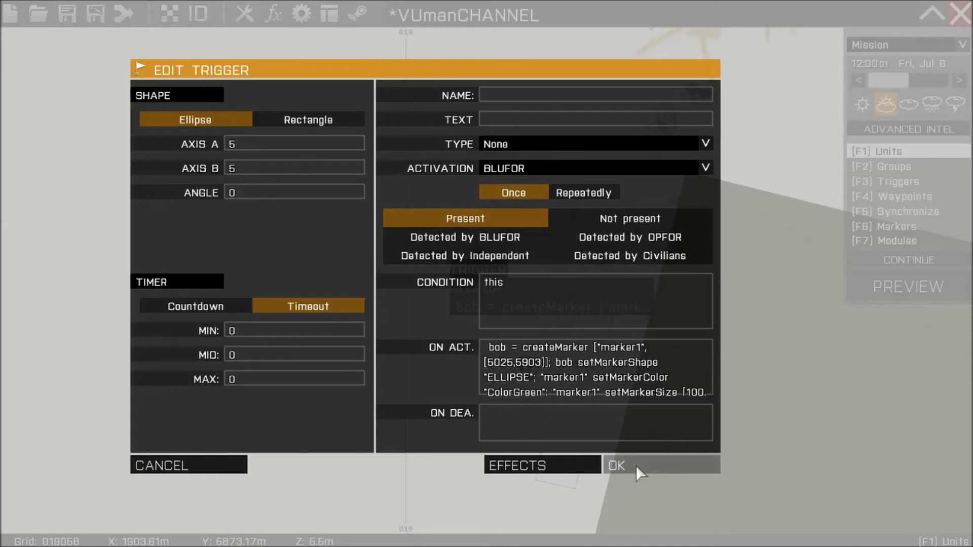
pyautogui.click(616, 465)
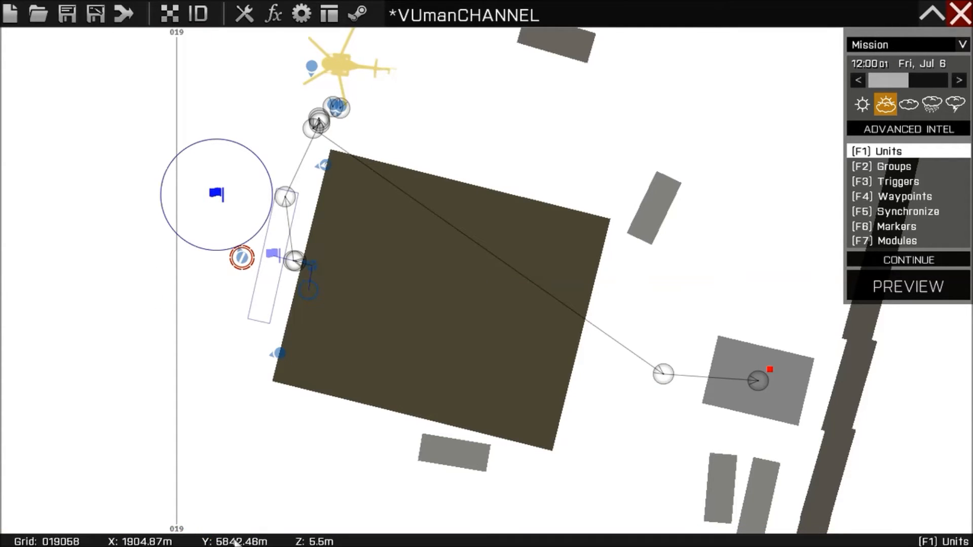
pyautogui.doubleClick(295, 259)
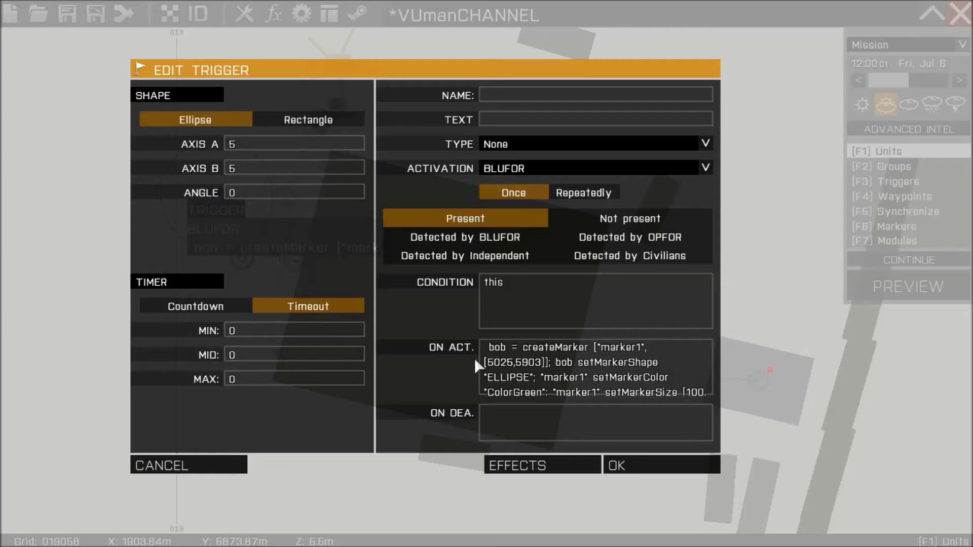
pyautogui.moveTo(548, 369)
pyautogui.write('100]; "marker1" setMarkerBrush "SOLID";')
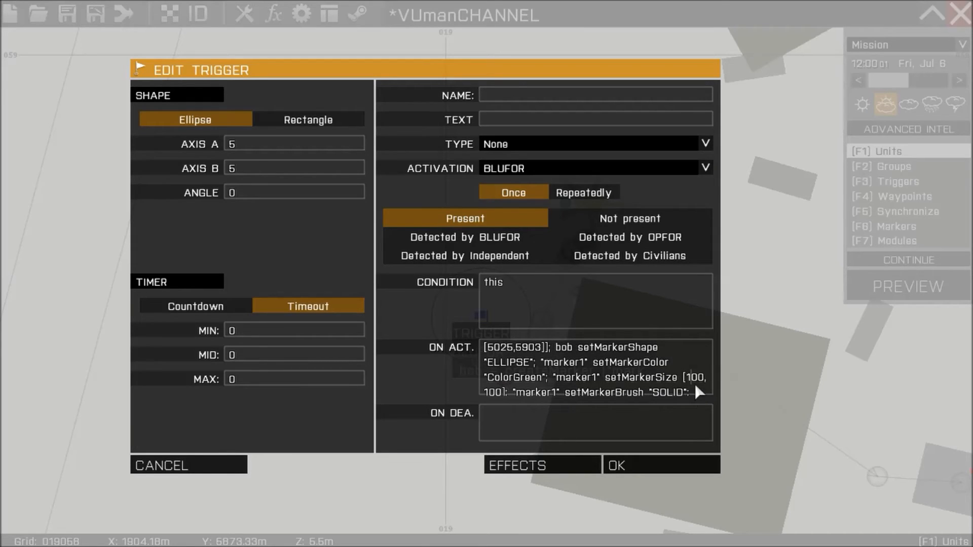
pyautogui.moveTo(510, 399)
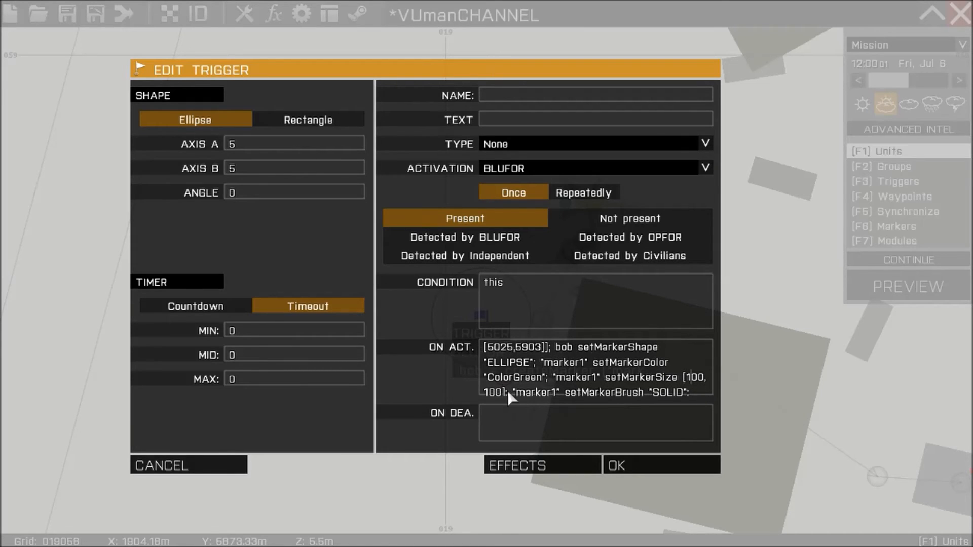
pyautogui.moveTo(277, 465)
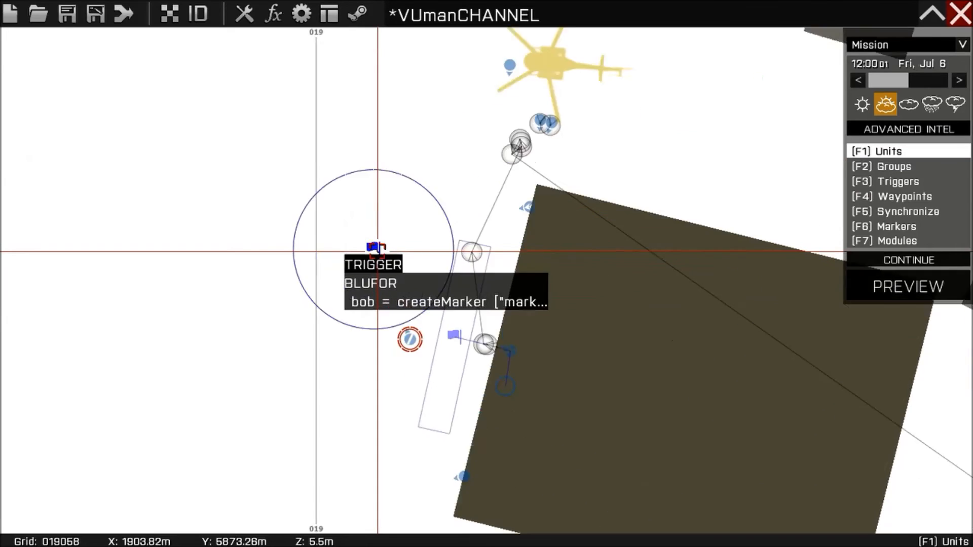
# Preview the mission and view the green circular marker near Camp Rogain on the map
pyautogui.click(906, 286)
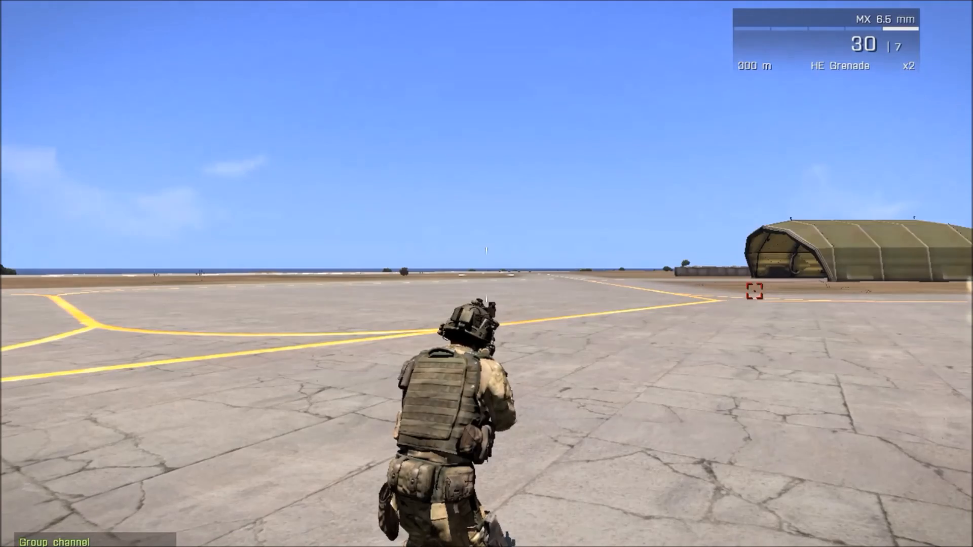
pyautogui.press('m')
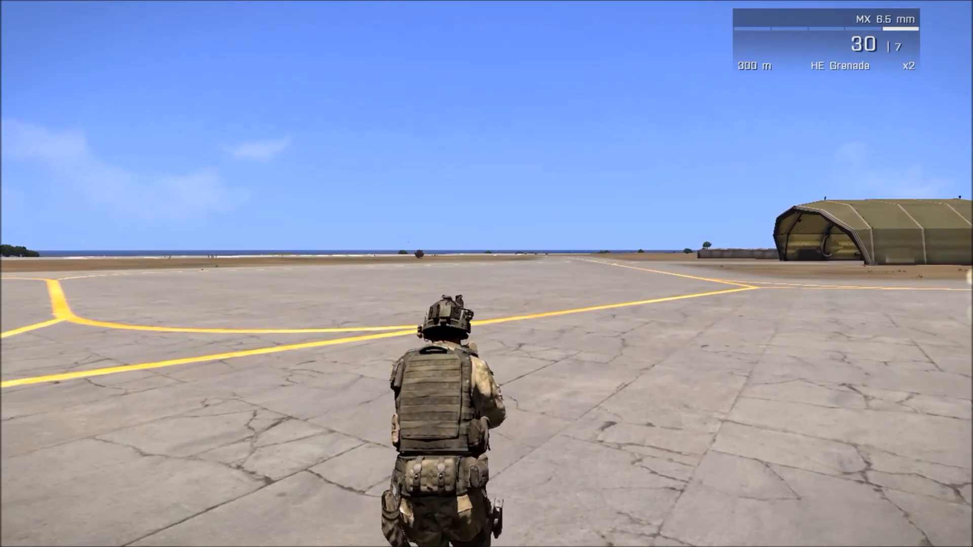
pyautogui.press('m')
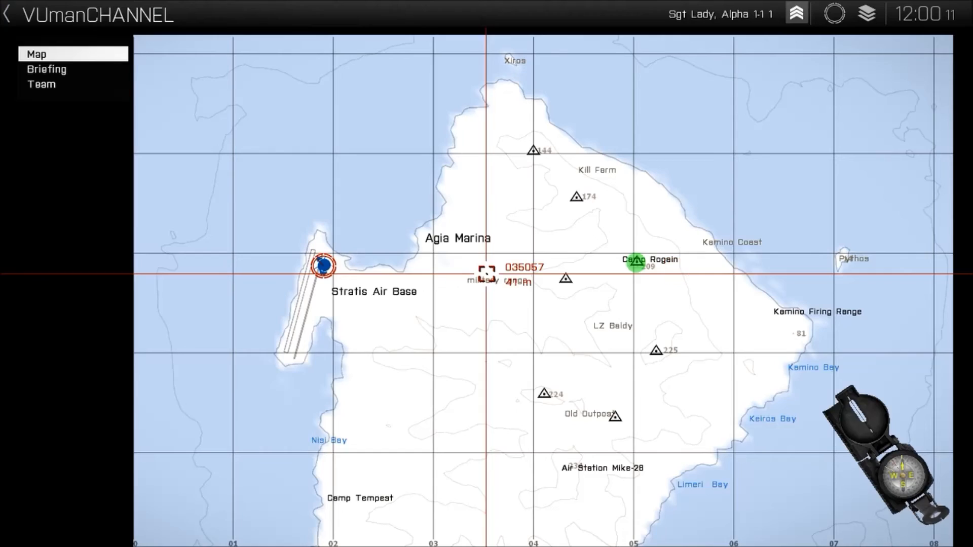